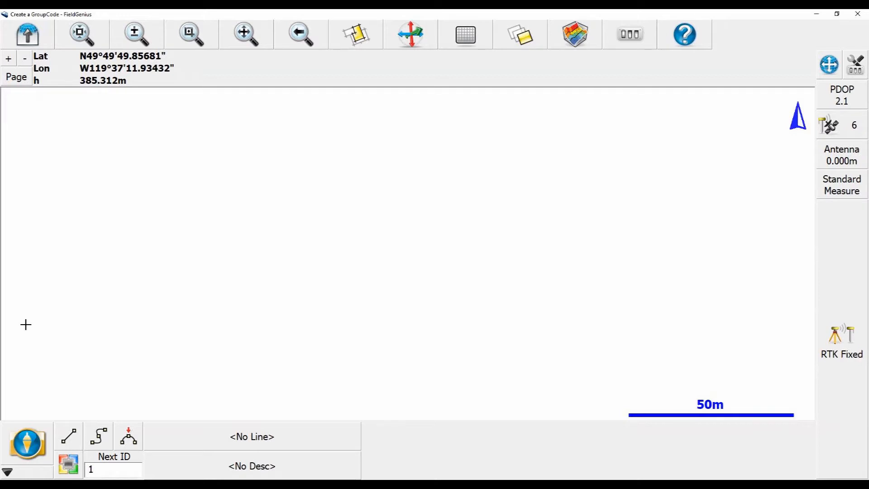
pyautogui.moveTo(25, 350)
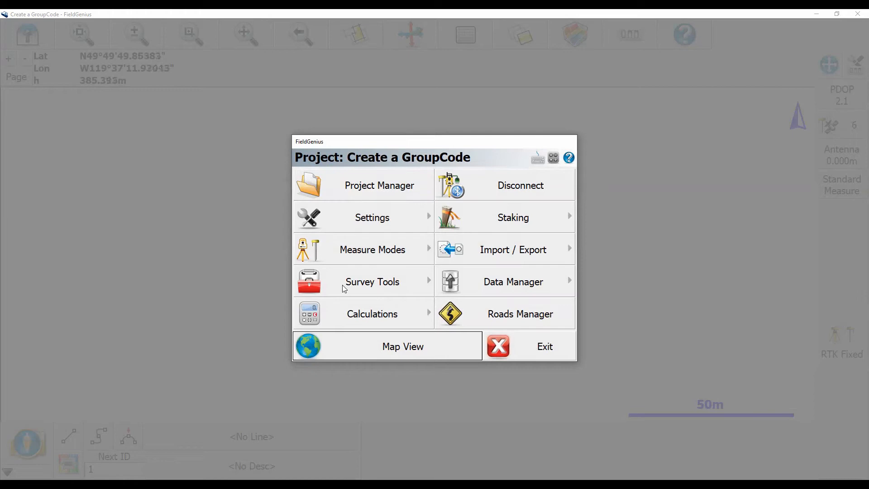
# - Switch to GroupCode measure mode showing the Utilities code buttons like U/POLE and ANCHOR
pyautogui.click(372, 249)
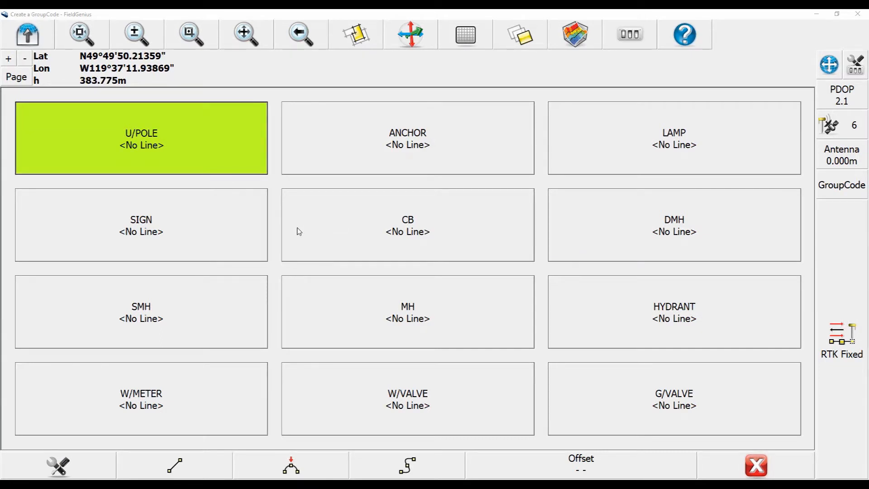
# - Bring up the GroupCode Editor on the Utilities group listing U/POLE, ANCHOR, LAMP, SIGN, CB
pyautogui.click(58, 469)
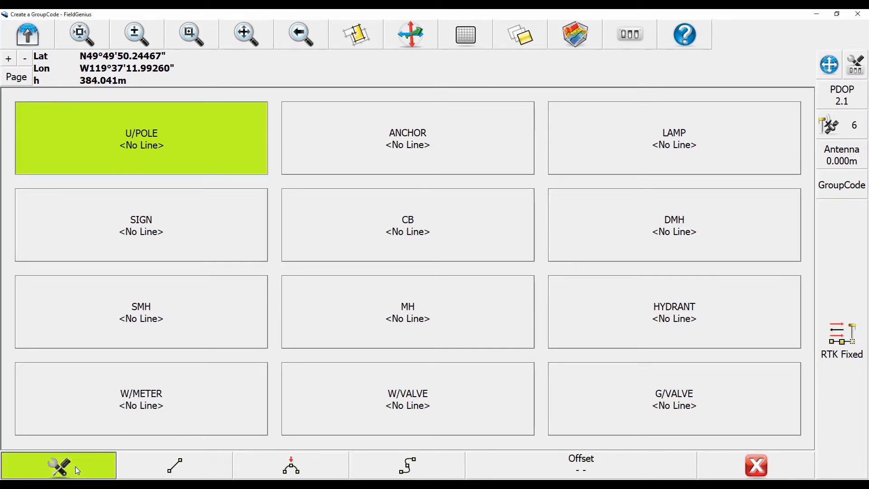
pyautogui.click(58, 468)
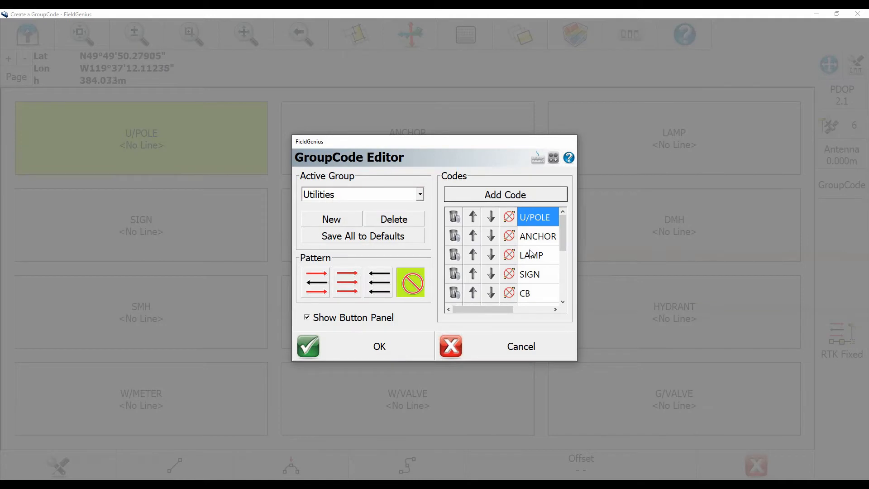
pyautogui.scroll(-3)
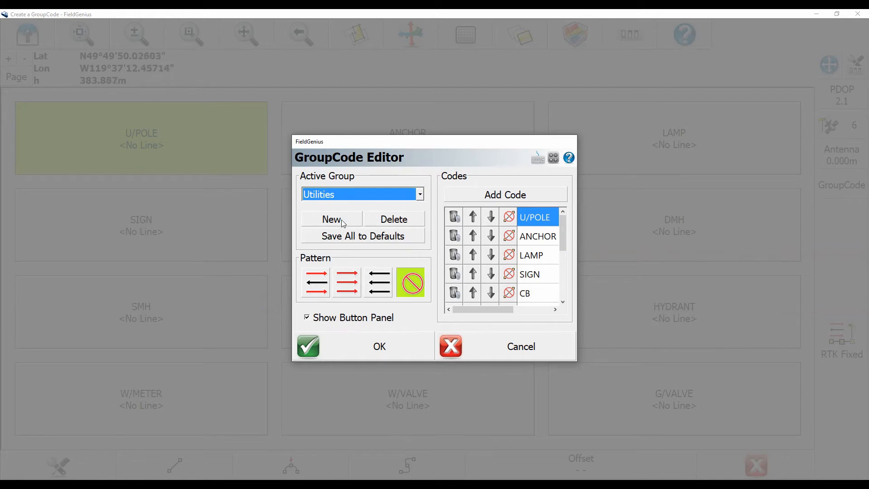
# - Create a new empty code group named 'Cross Section' with Copy Items left as None
pyautogui.click(331, 219)
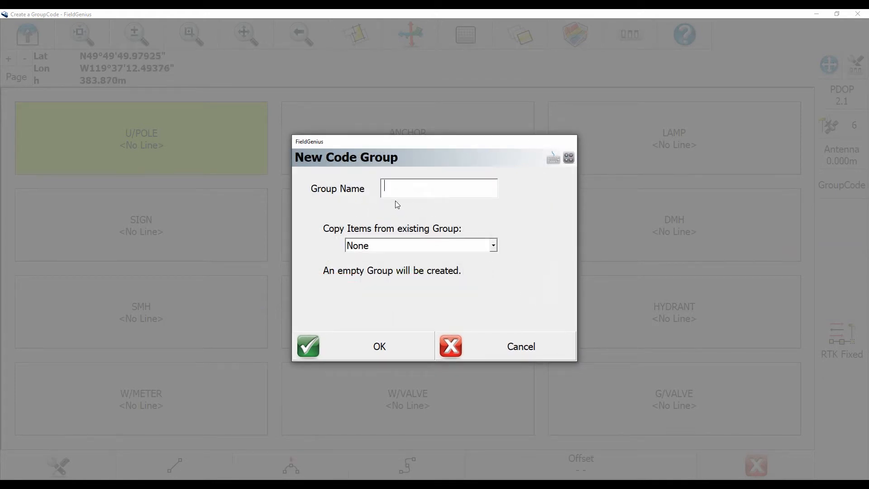
pyautogui.write('Cross Sectio')
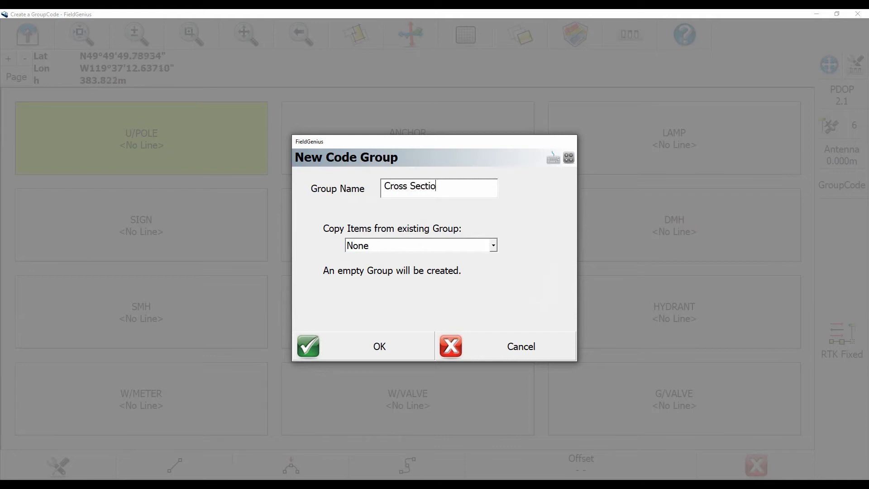
pyautogui.write('n')
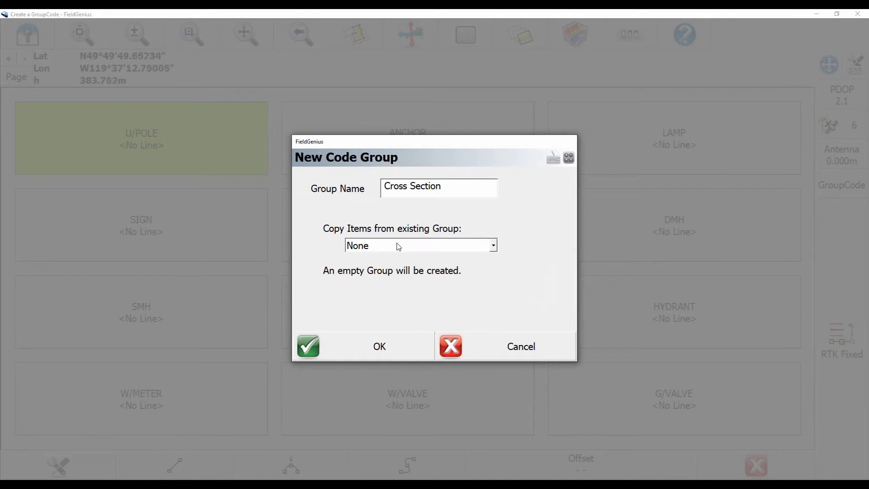
pyautogui.moveTo(362, 344)
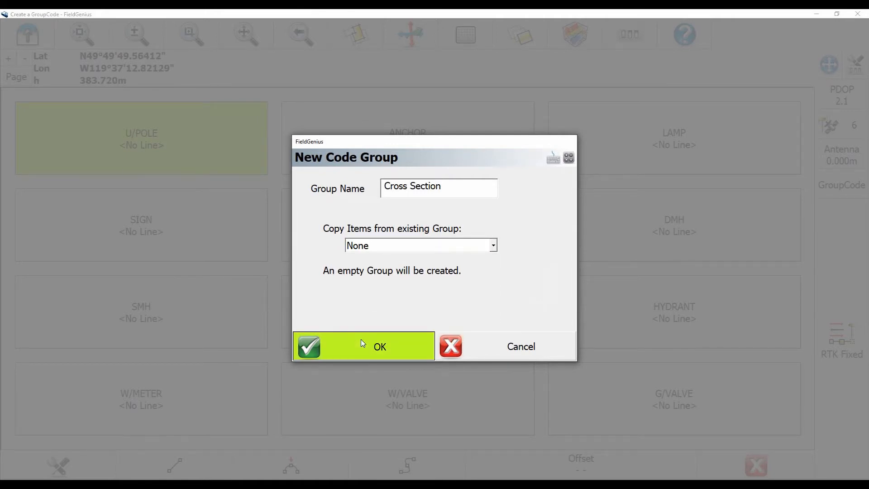
pyautogui.click(364, 346)
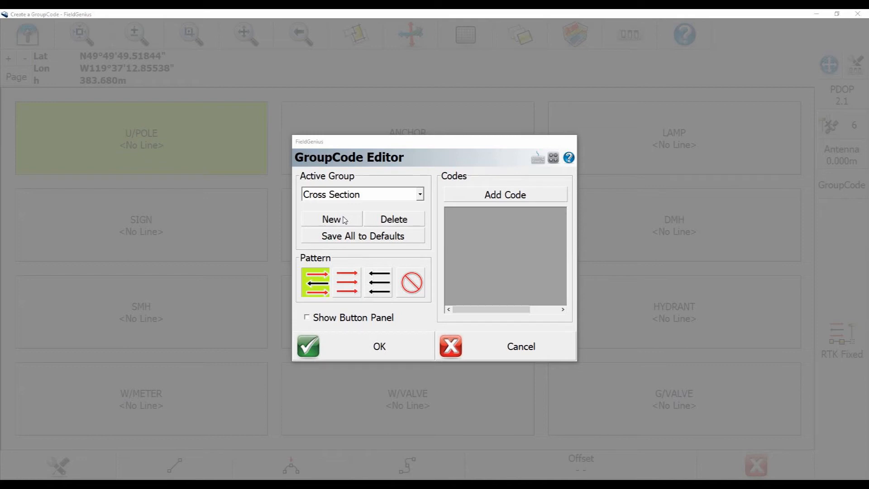
pyautogui.moveTo(428, 214)
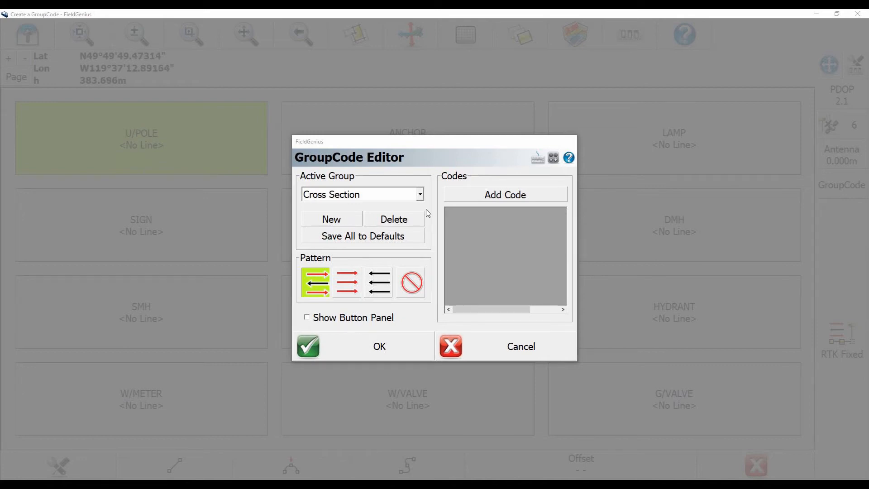
# - Start a New Code Item for the Cross Section group
pyautogui.click(505, 194)
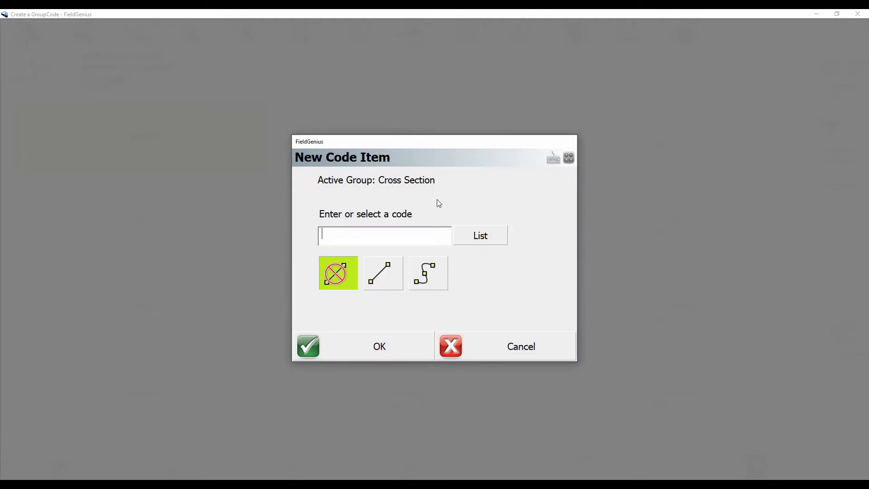
pyautogui.moveTo(464, 237)
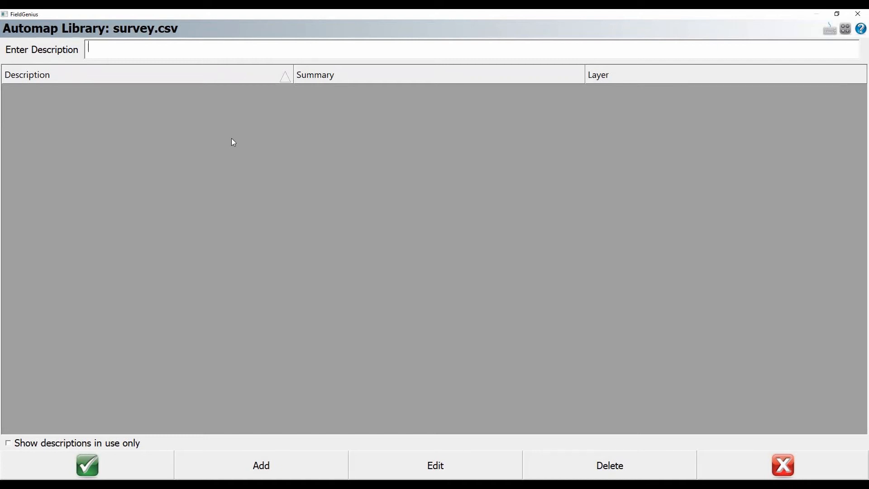
# - Add E/SIDEWALK to the Cross Section group as a curved-line code
pyautogui.write('E/S')
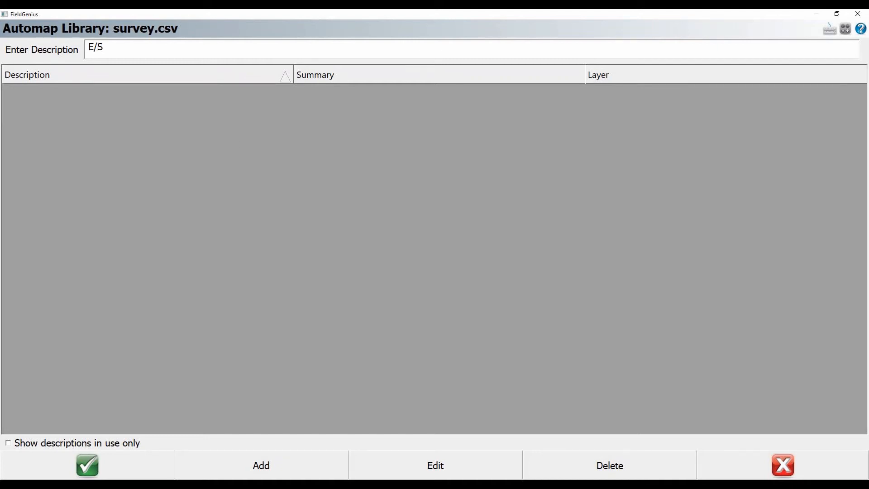
pyautogui.write('IDEWALK')
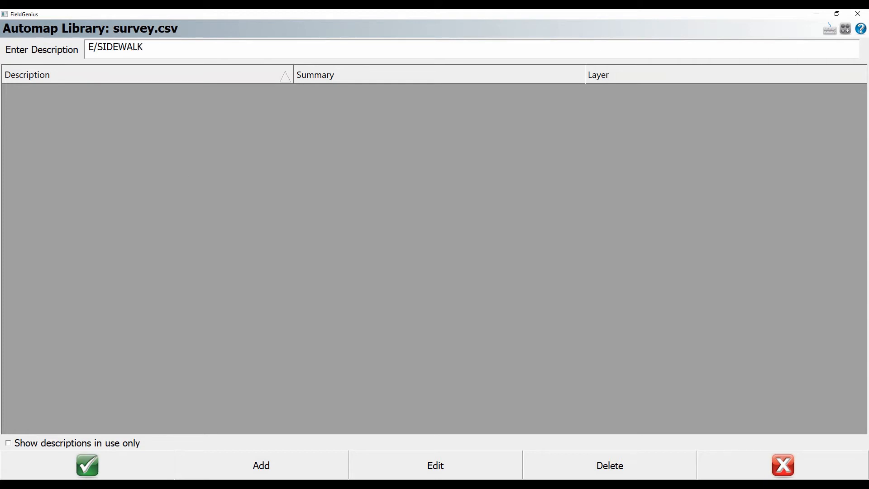
pyautogui.click(87, 477)
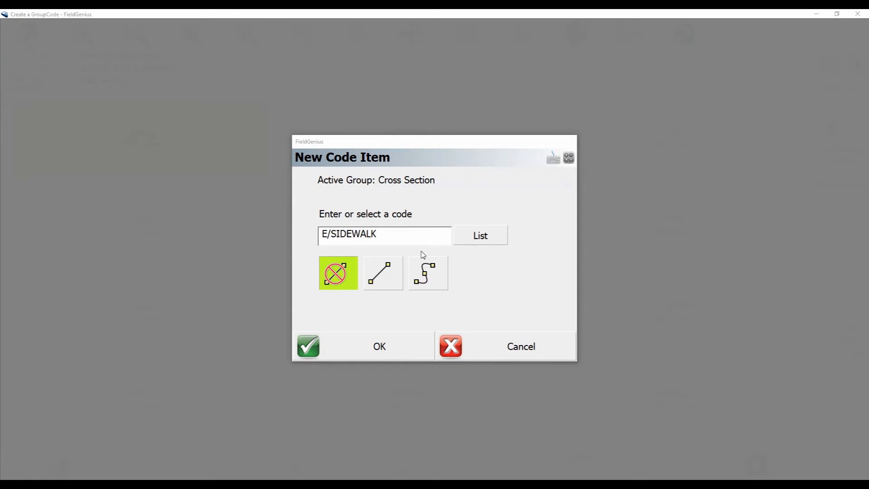
pyautogui.click(428, 273)
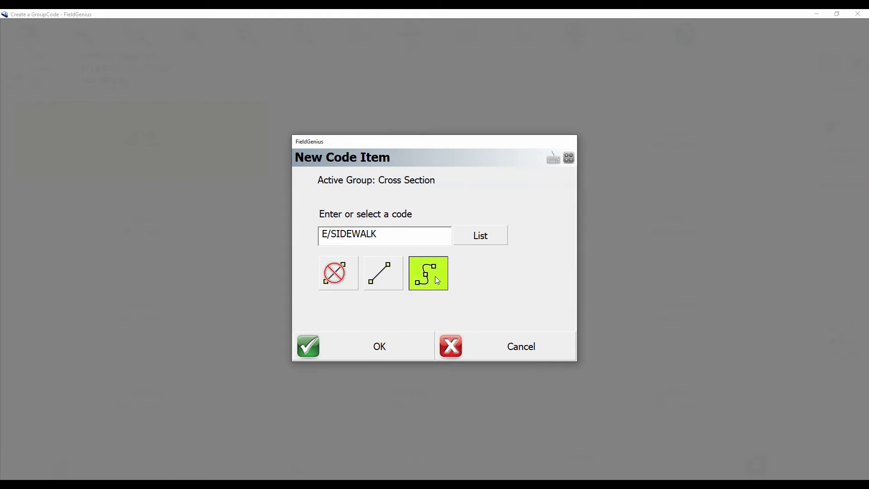
pyautogui.click(380, 347)
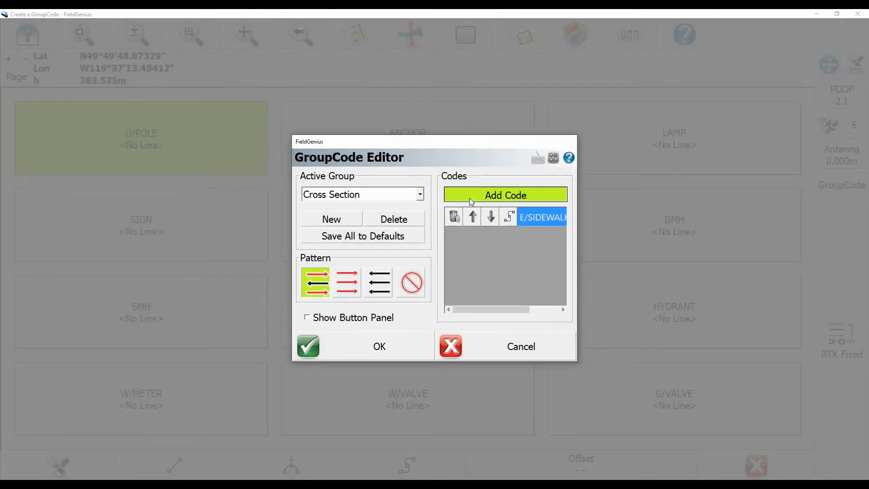
# - Start adding the next code (CL) to the Cross Section group
pyautogui.click(505, 194)
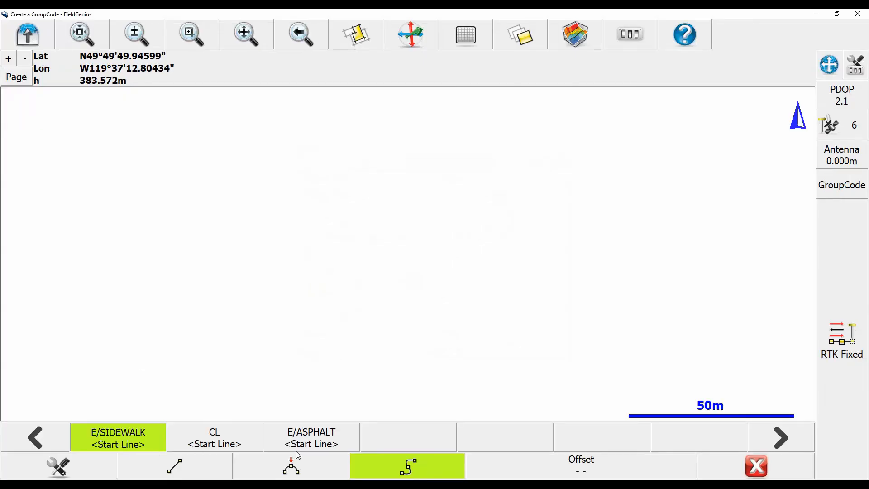
# - Zoom the map to its full extents and switch it to pan mode
pyautogui.click(81, 34)
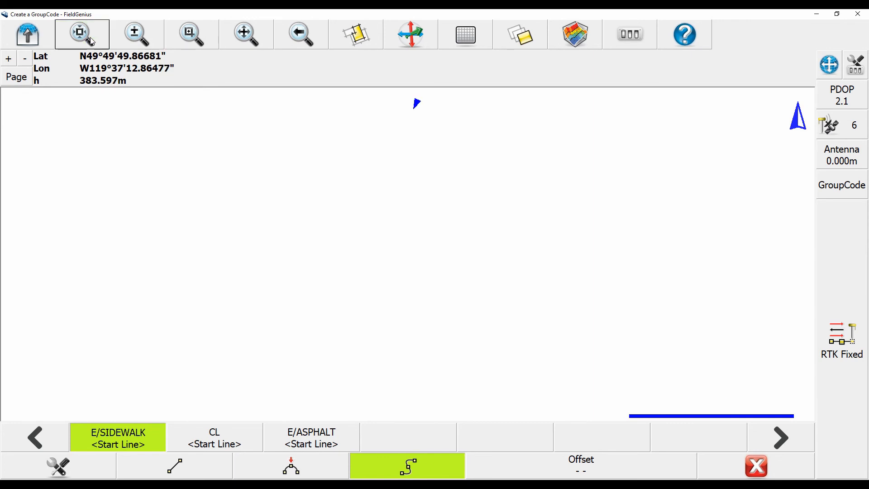
pyautogui.click(244, 32)
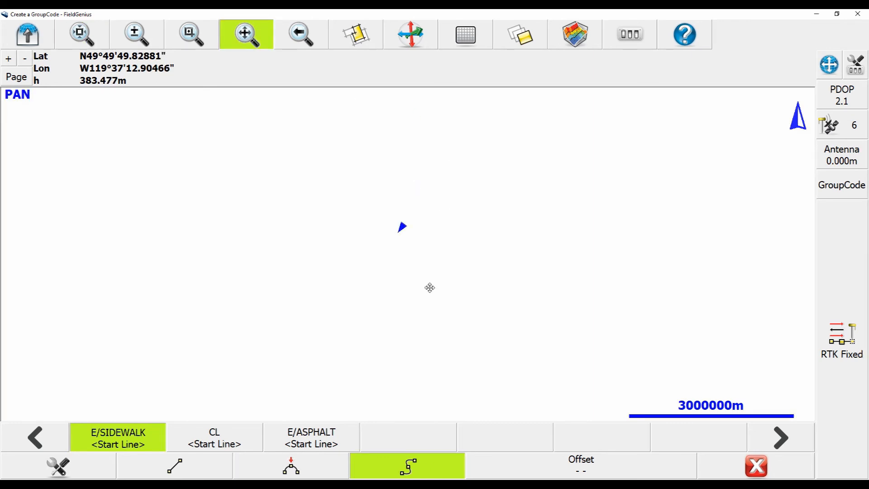